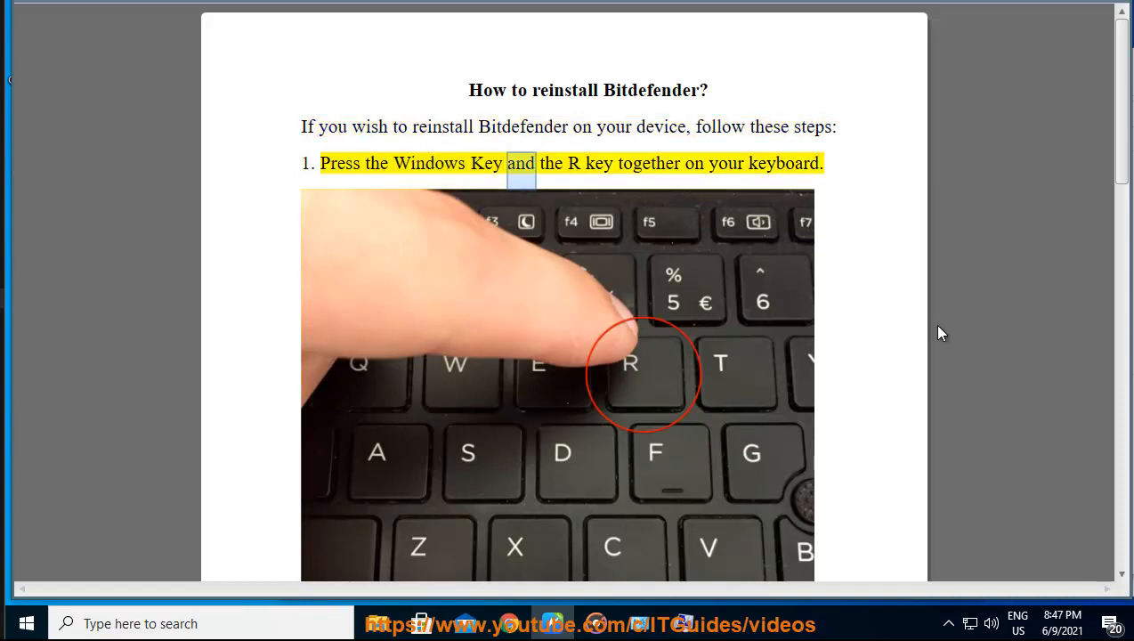
- Follow the highlighted read-aloud through guide steps 1–3 and dismiss the Start search panel
{"action": "scroll", "scroll_direction": "down", "scroll_amount": 3}
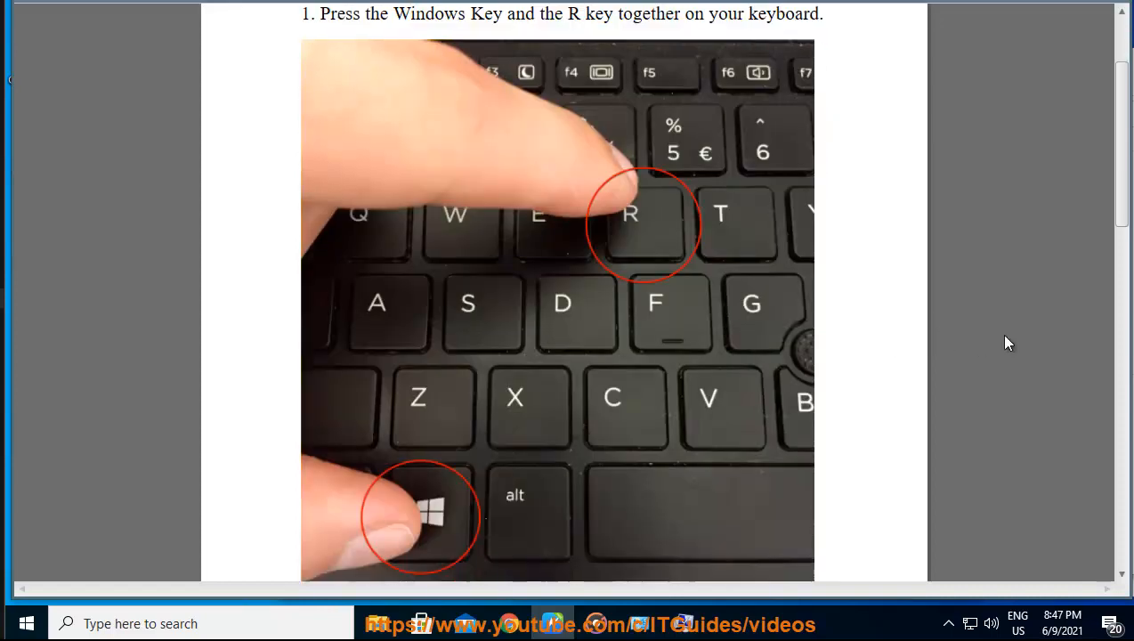
{"action": "scroll", "scroll_direction": "down", "scroll_amount": 3}
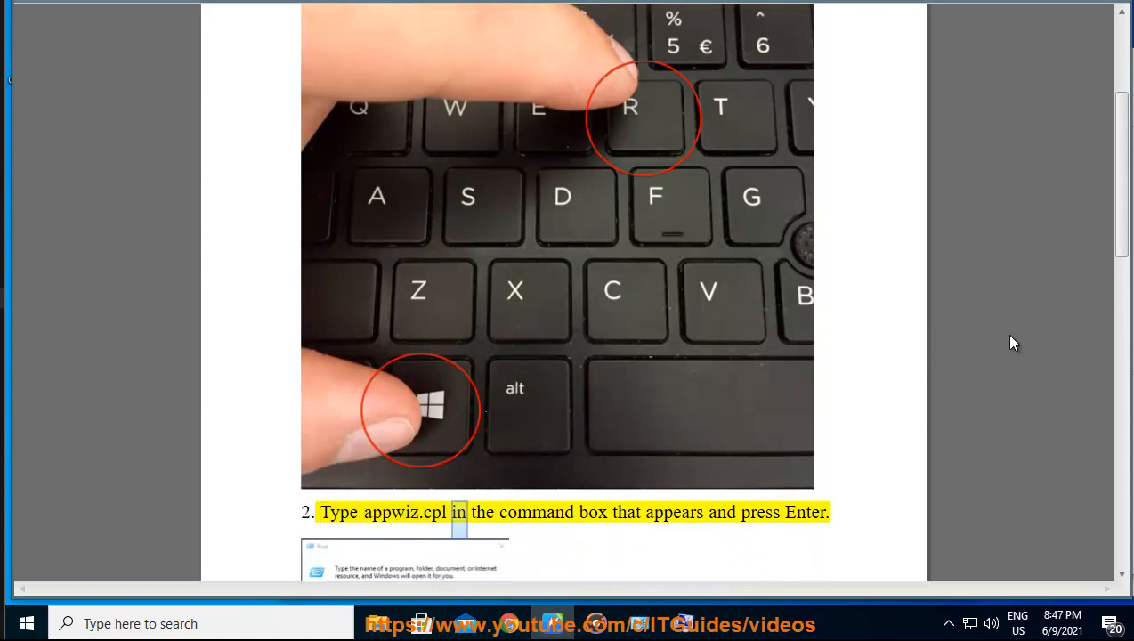
{"action": "scroll", "scroll_direction": "down", "scroll_amount": 3}
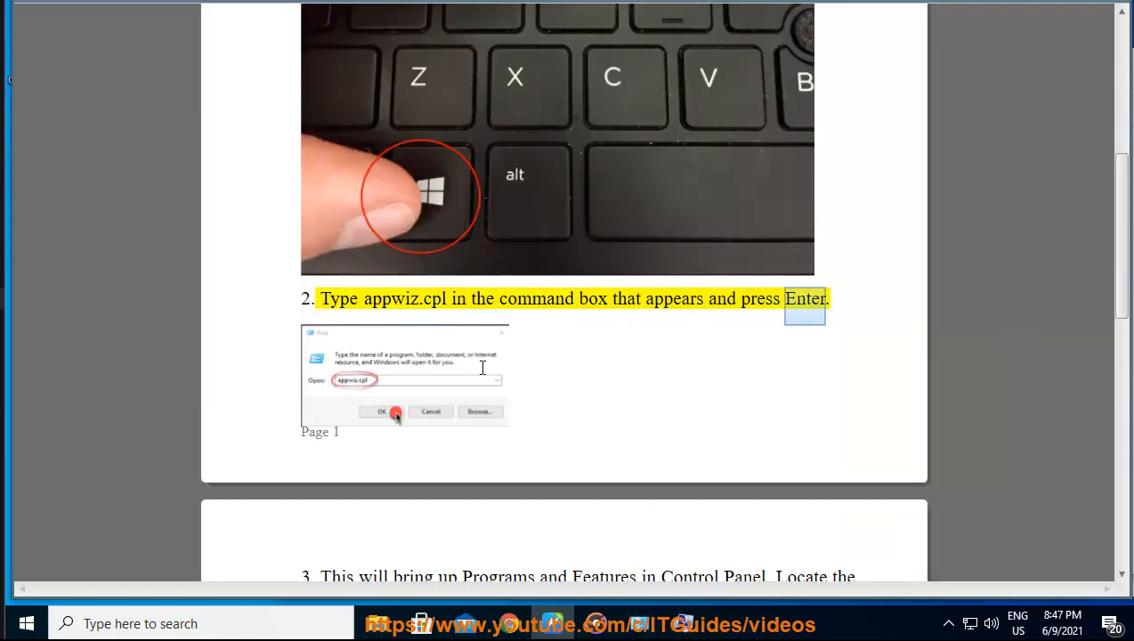
{"action": "scroll", "scroll_direction": "down", "scroll_amount": 3}
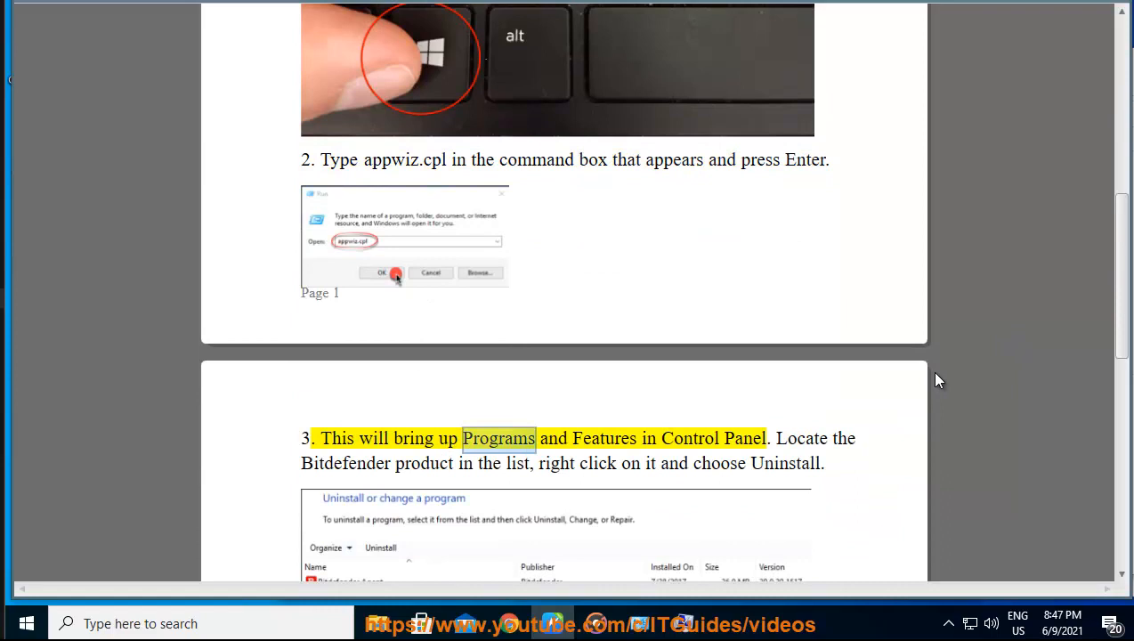
{"action": "scroll", "scroll_direction": "down", "scroll_amount": 3}
{"action": "type", "text": "C"}
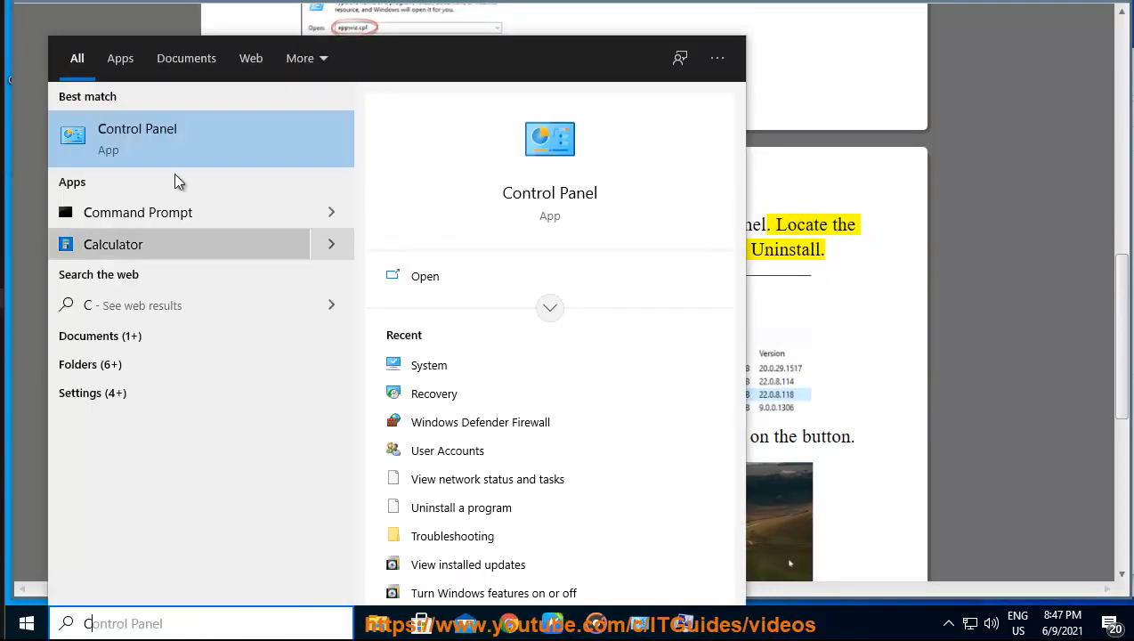
{"action": "left_click", "coordinate": [137, 138]}
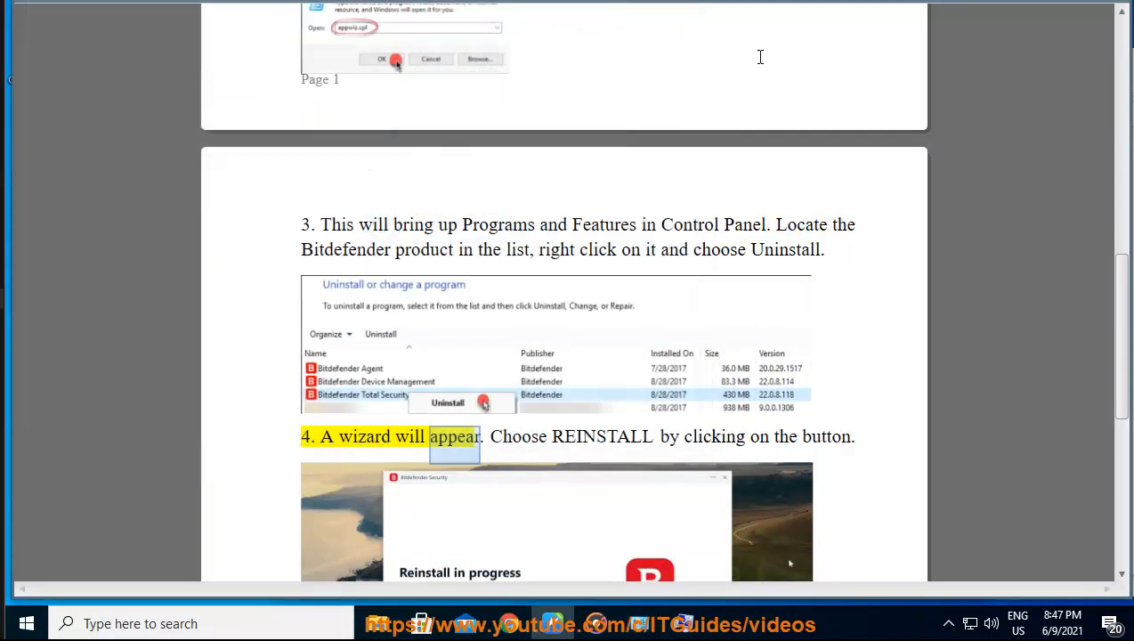
- Keep the spoken highlight in view through steps 4–8 until step 8's last sentence
{"action": "left_click_drag", "start_coordinate": [454, 436], "coordinate": [852, 436]}
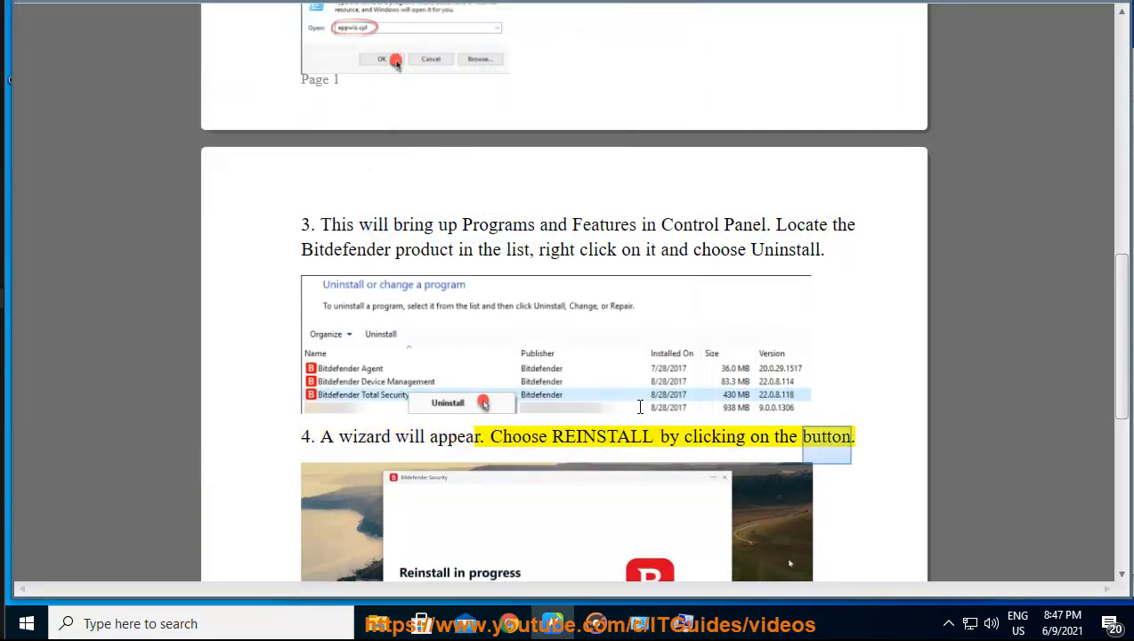
{"action": "scroll", "scroll_direction": "down", "scroll_amount": 3}
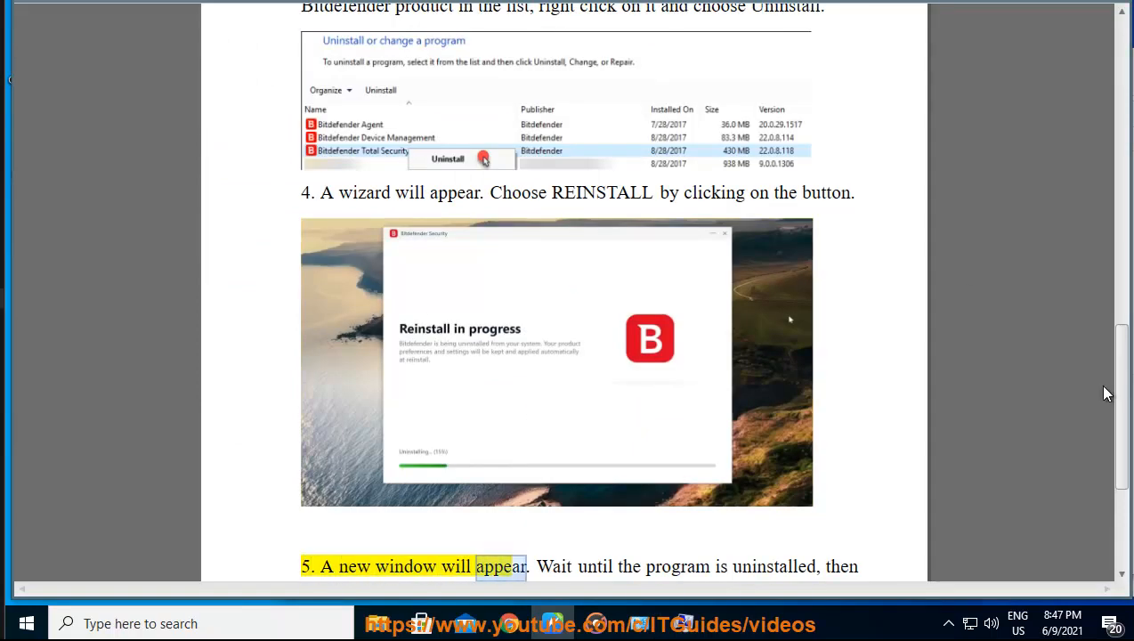
{"action": "scroll", "scroll_direction": "down", "scroll_amount": 3}
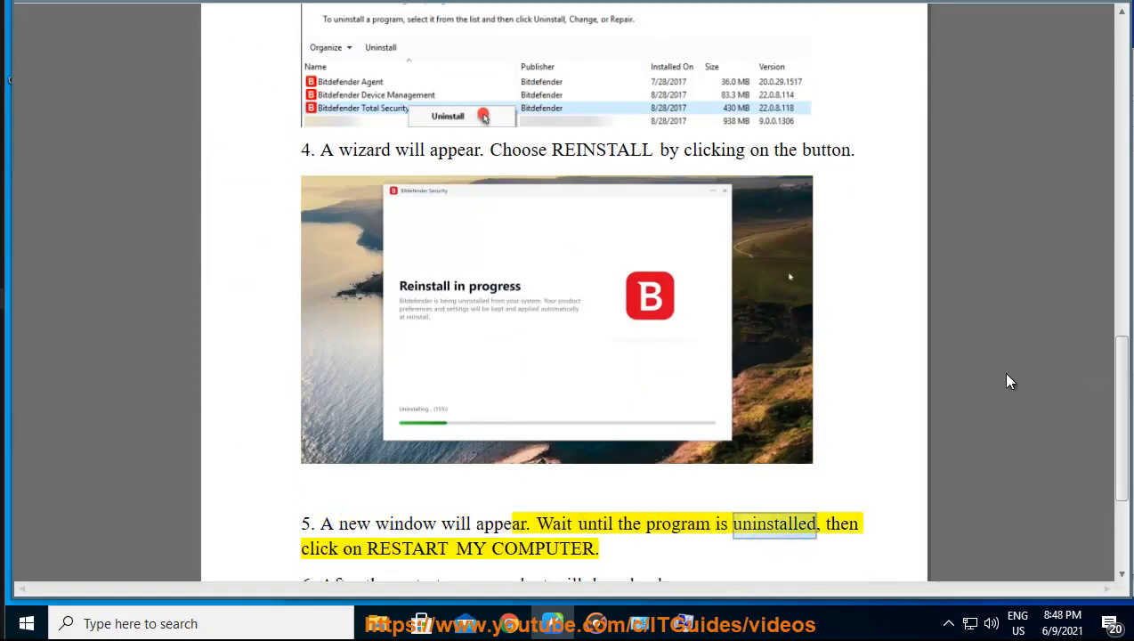
{"action": "scroll", "scroll_direction": "down", "scroll_amount": 3}
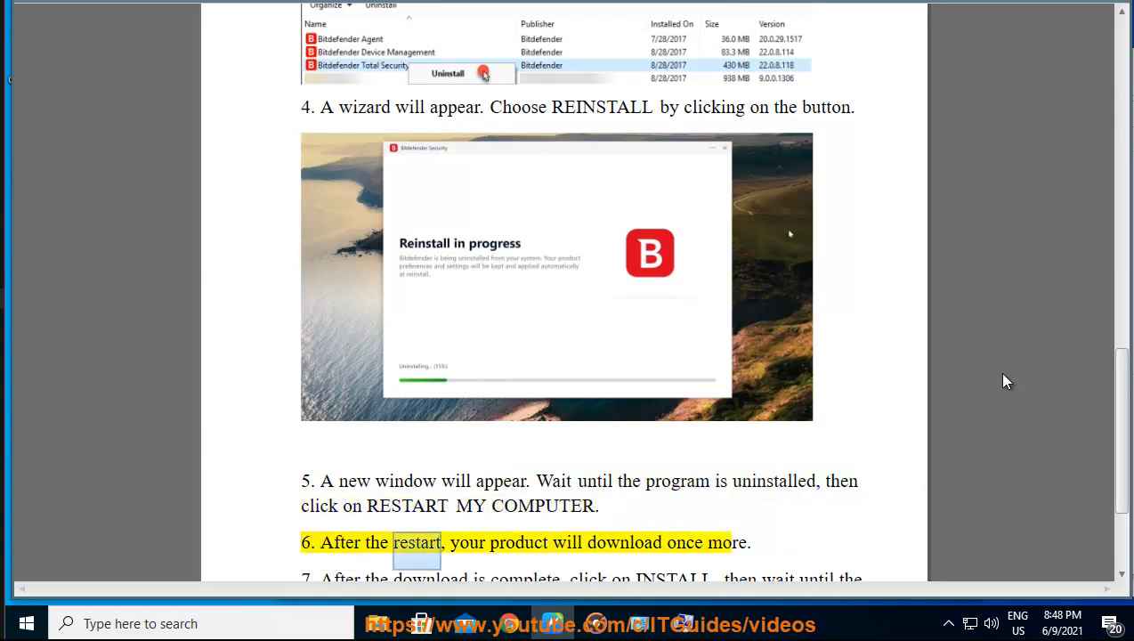
{"action": "scroll", "scroll_direction": "down", "scroll_amount": 3}
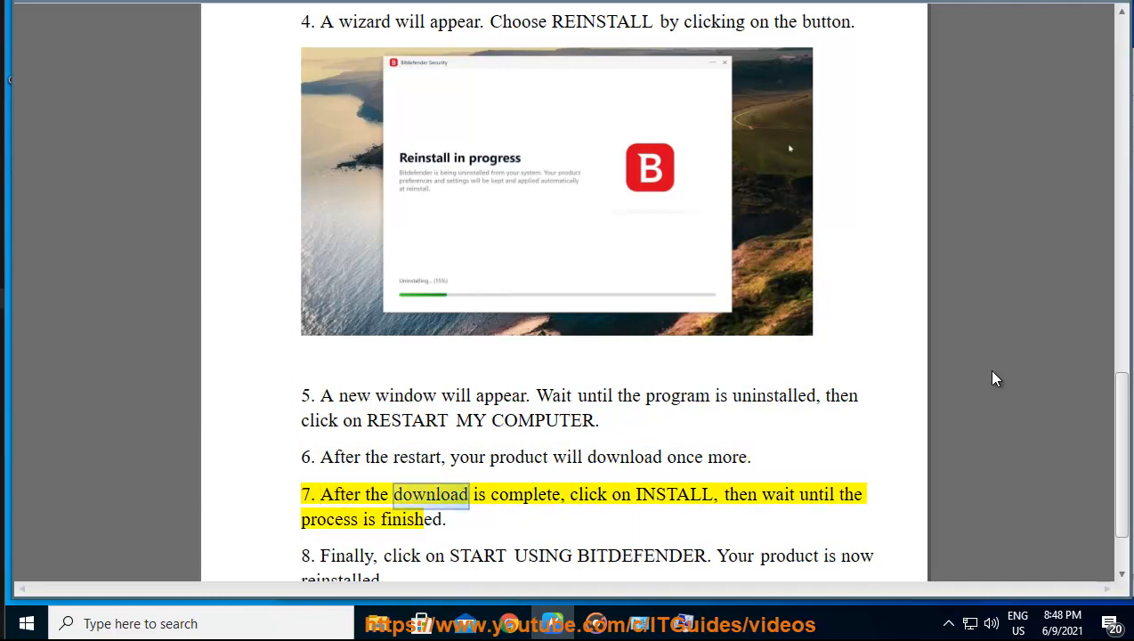
{"action": "double_click", "coordinate": [776, 493]}
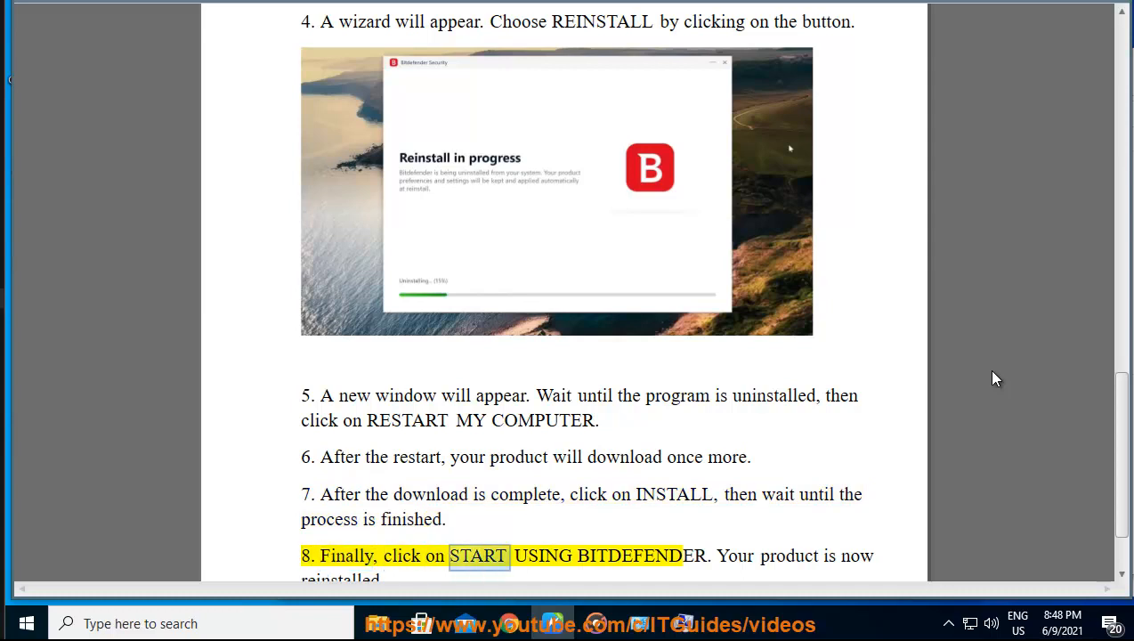
{"action": "scroll", "scroll_direction": "down", "scroll_amount": 3}
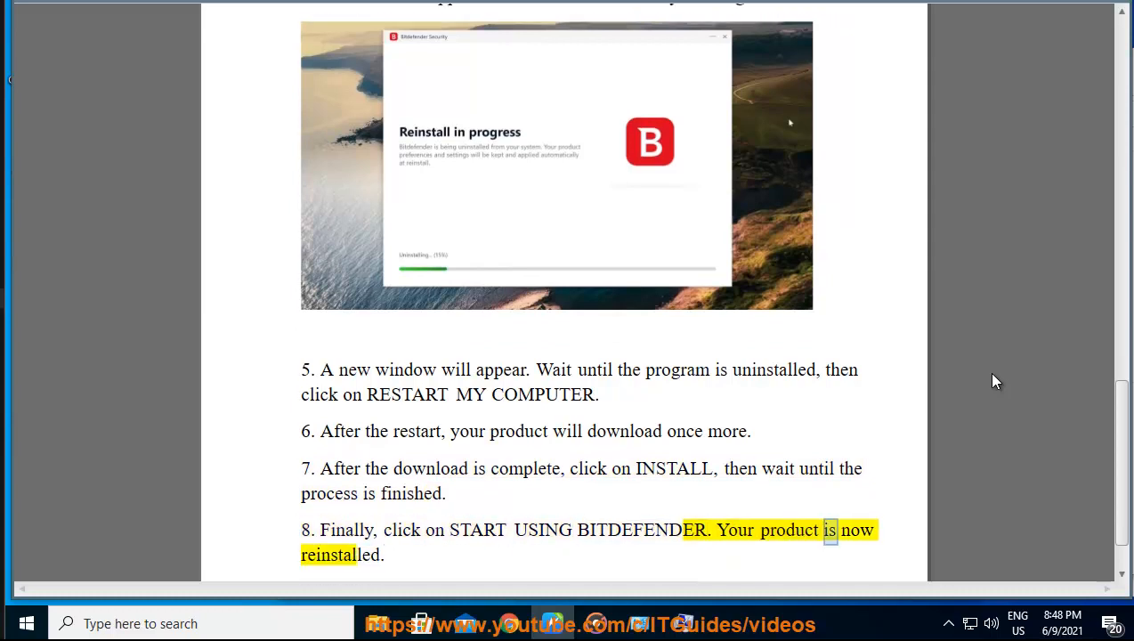